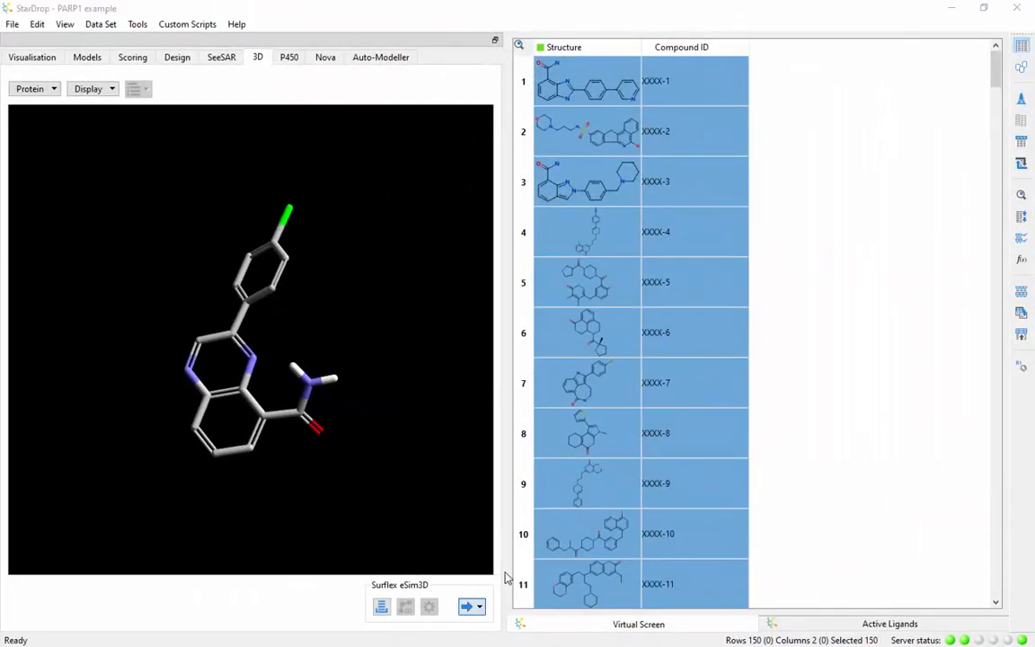
Step: Run Surflex eSim3D alignment scoring of all compounds against the active ligand reference
left_click(466, 605)
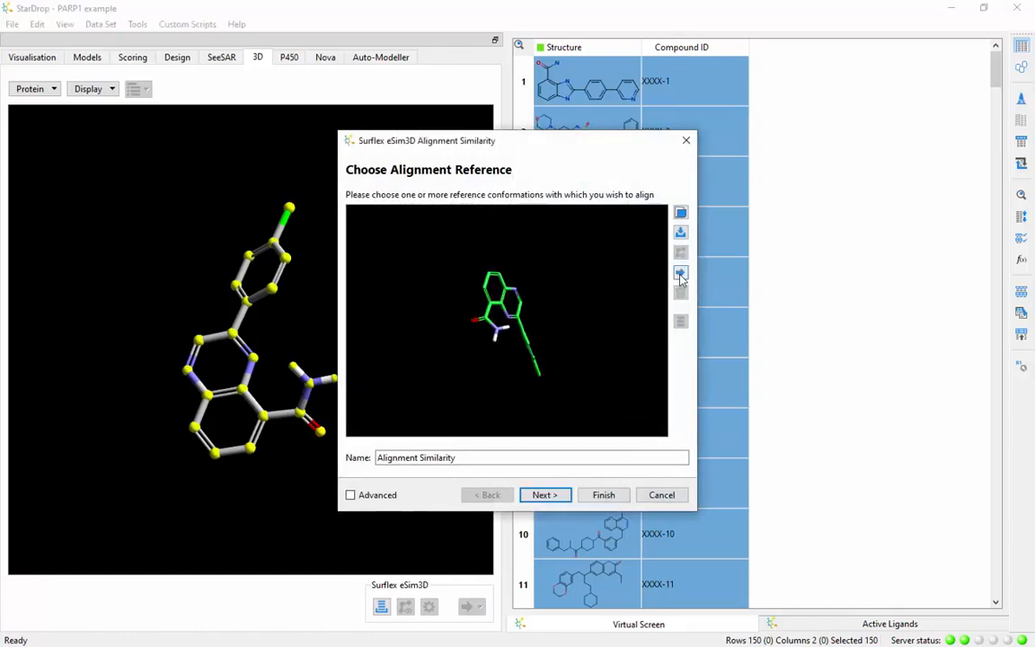
left_click(681, 272)
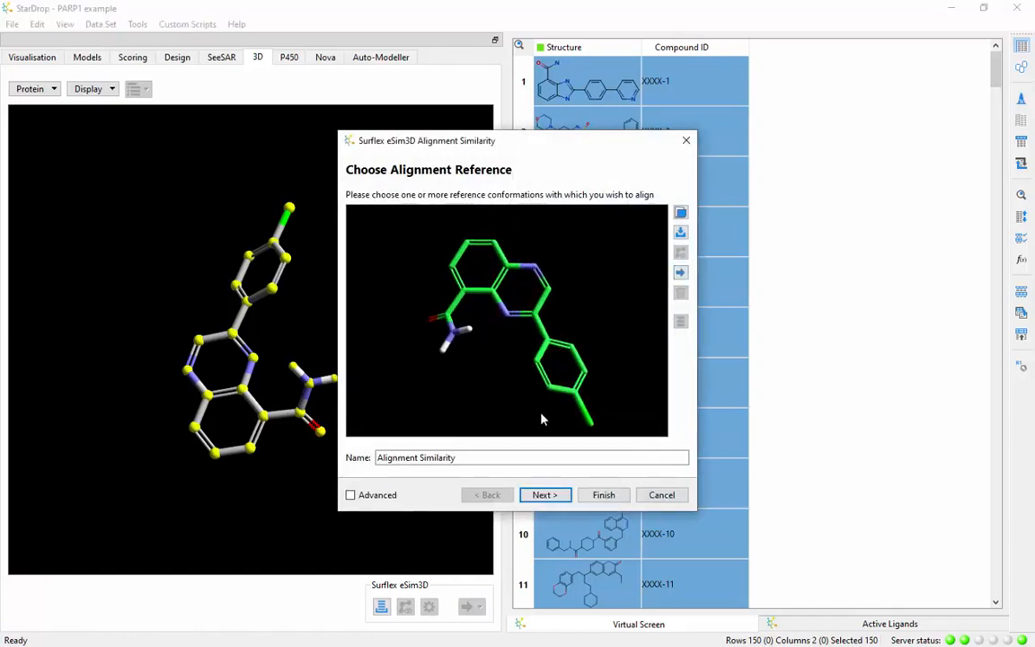
left_click(603, 494)
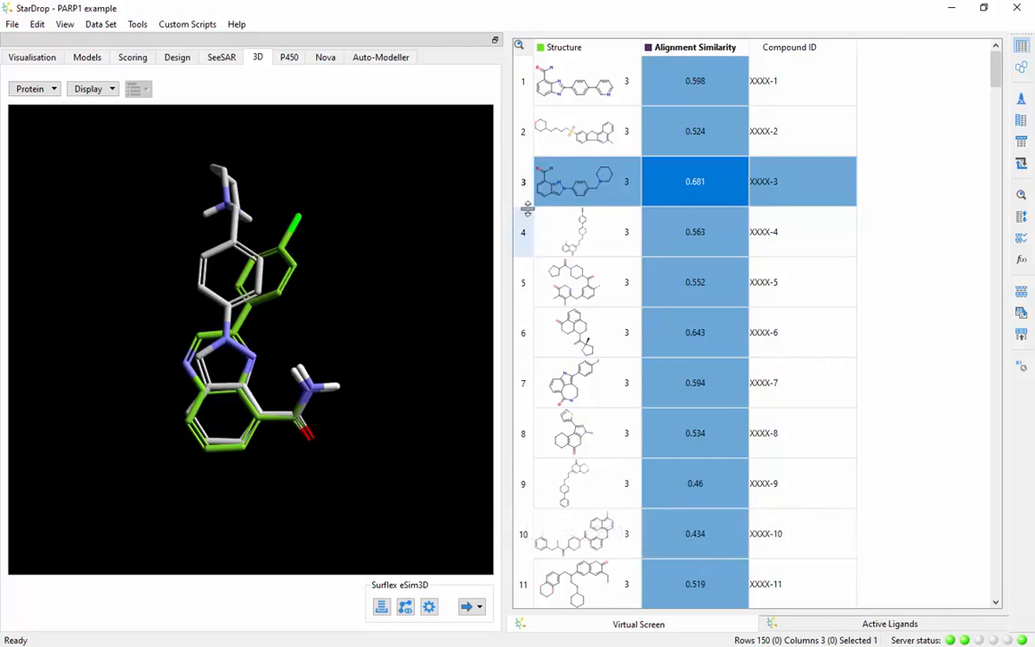
Step: Show the similarity surface in 3D display options and toggle the Coulombic field
left_click(429, 606)
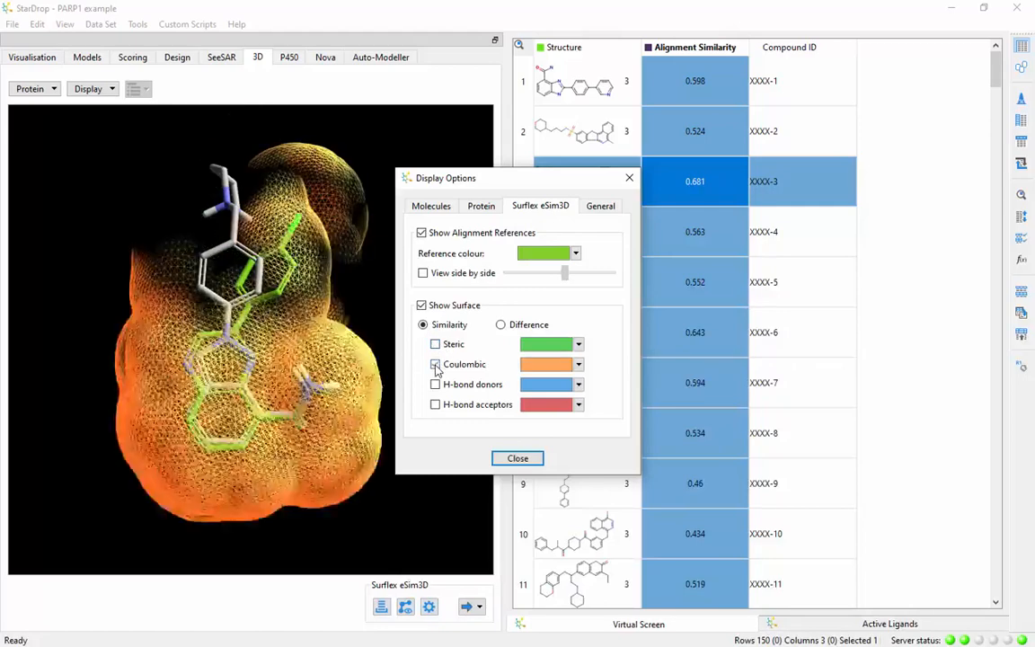
left_click(435, 384)
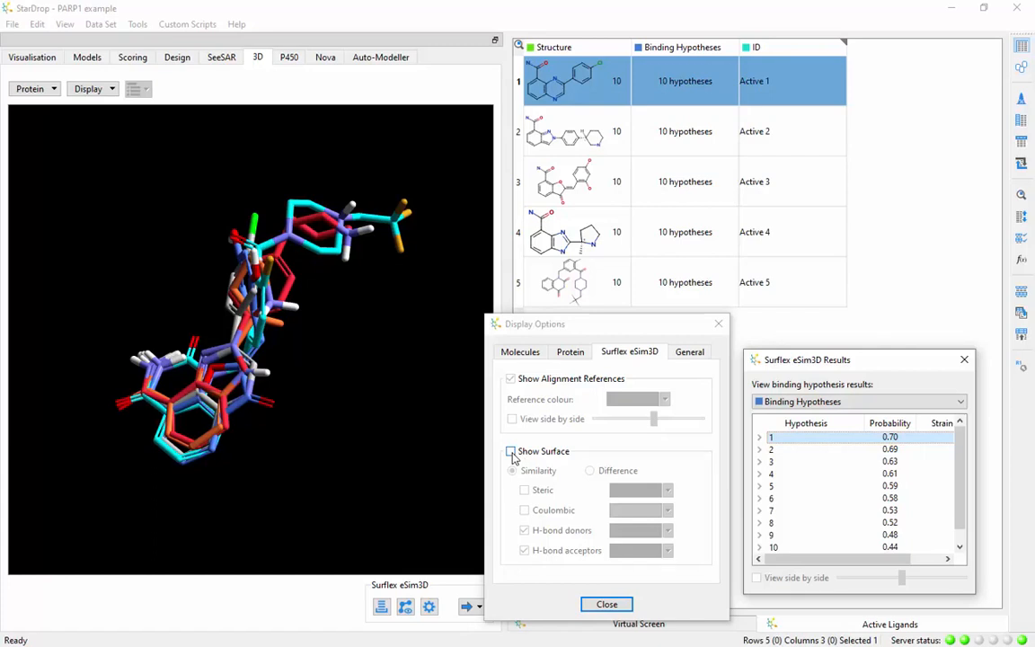
Step: Turn on the H-bond donor/acceptor similarity surface for the active ligands' hypotheses
left_click(510, 451)
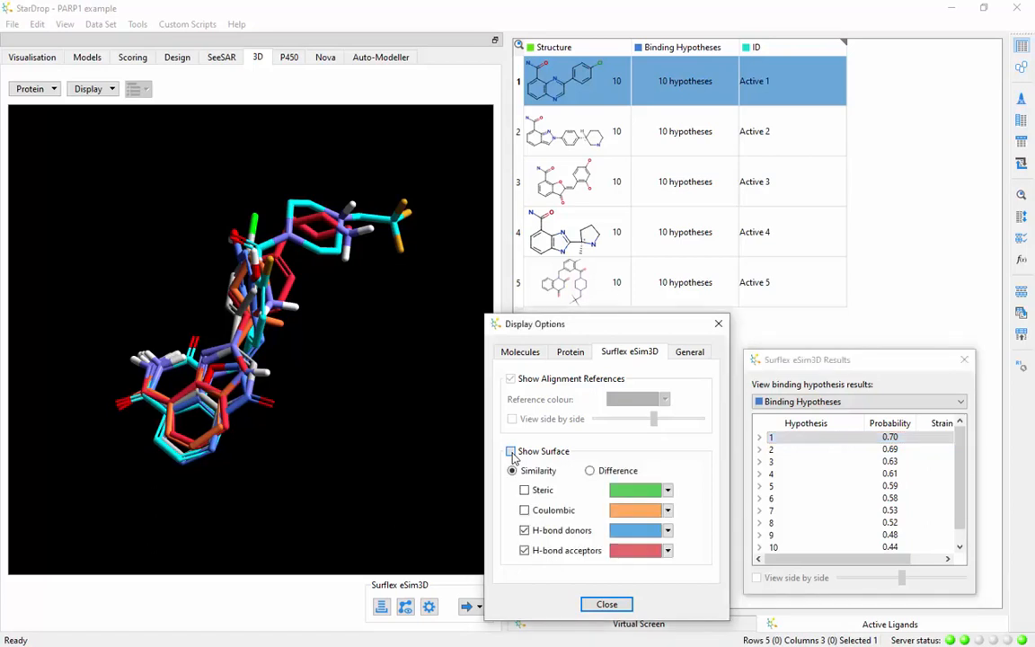
left_click(510, 451)
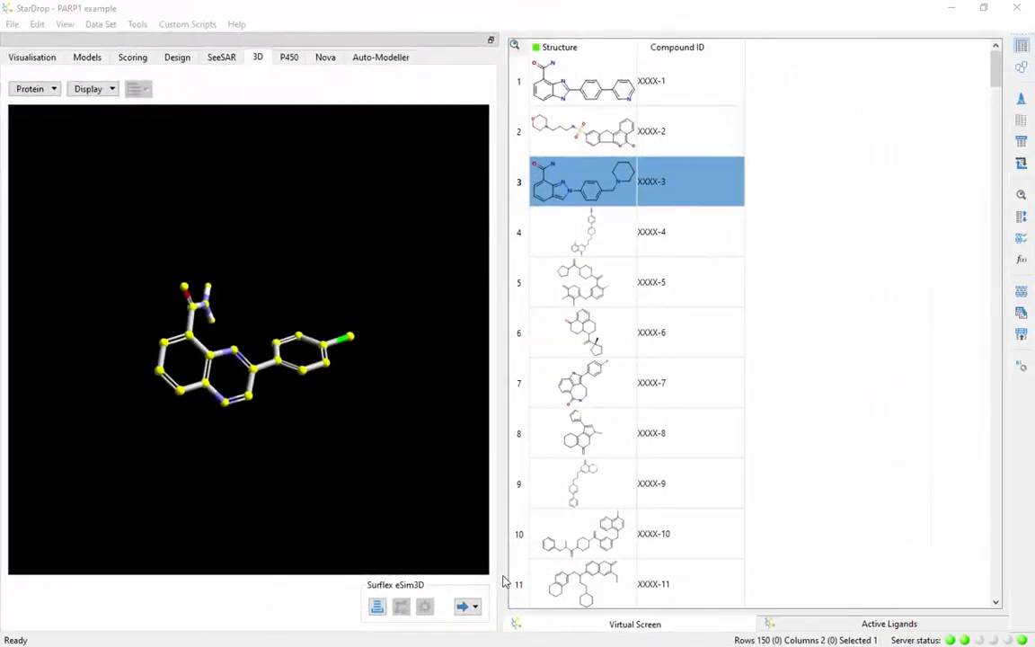
Step: Generate ForceGen conformers for XXXX-3 with an amide torsion constraint added
left_click(474, 605)
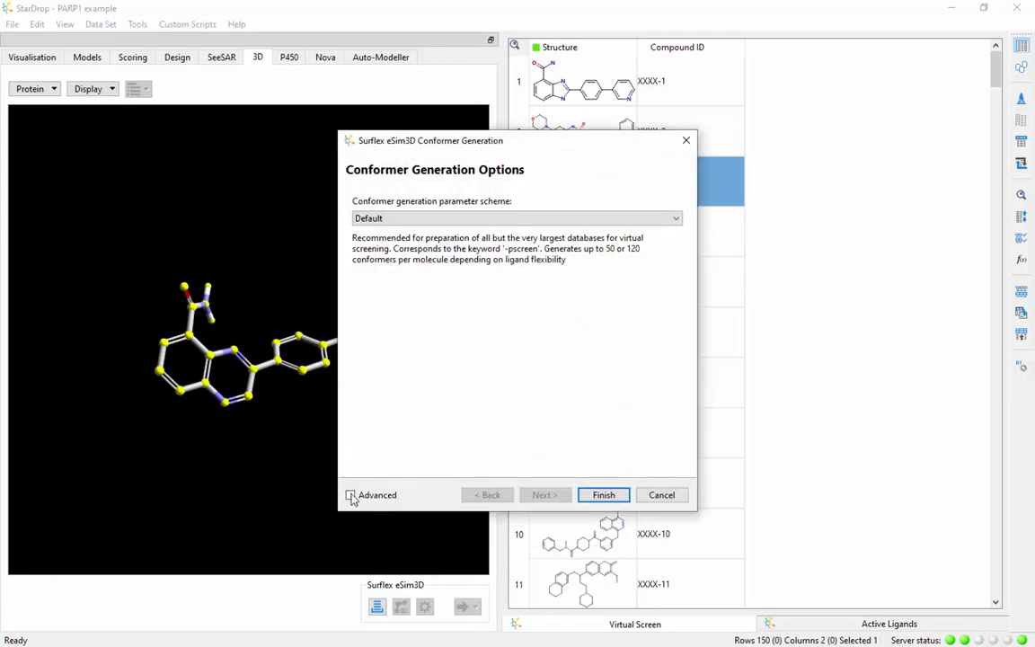
left_click(351, 495)
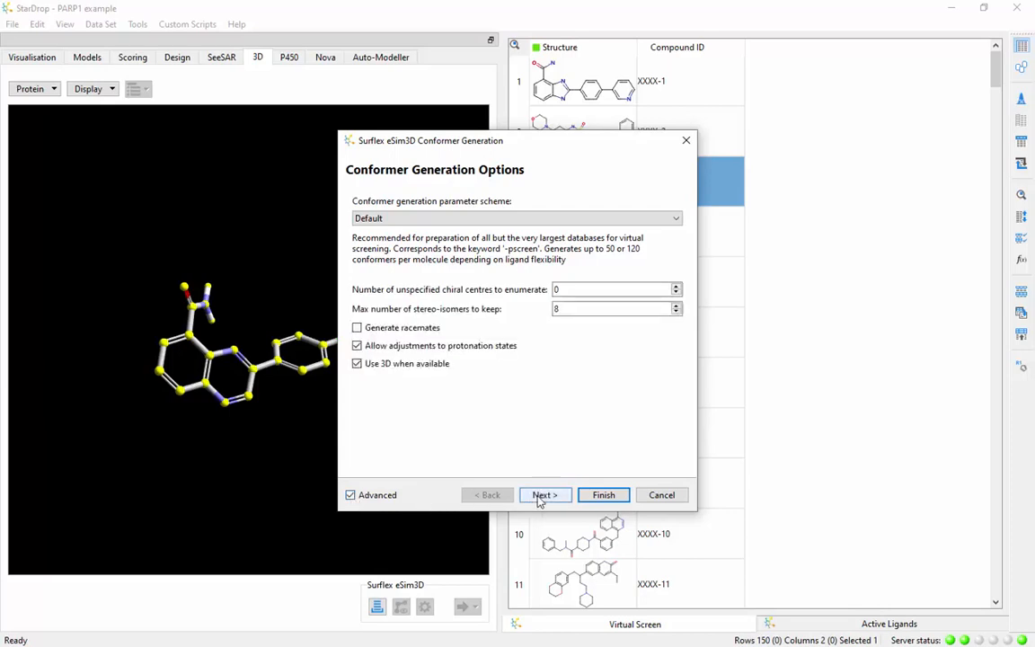
left_click(545, 495)
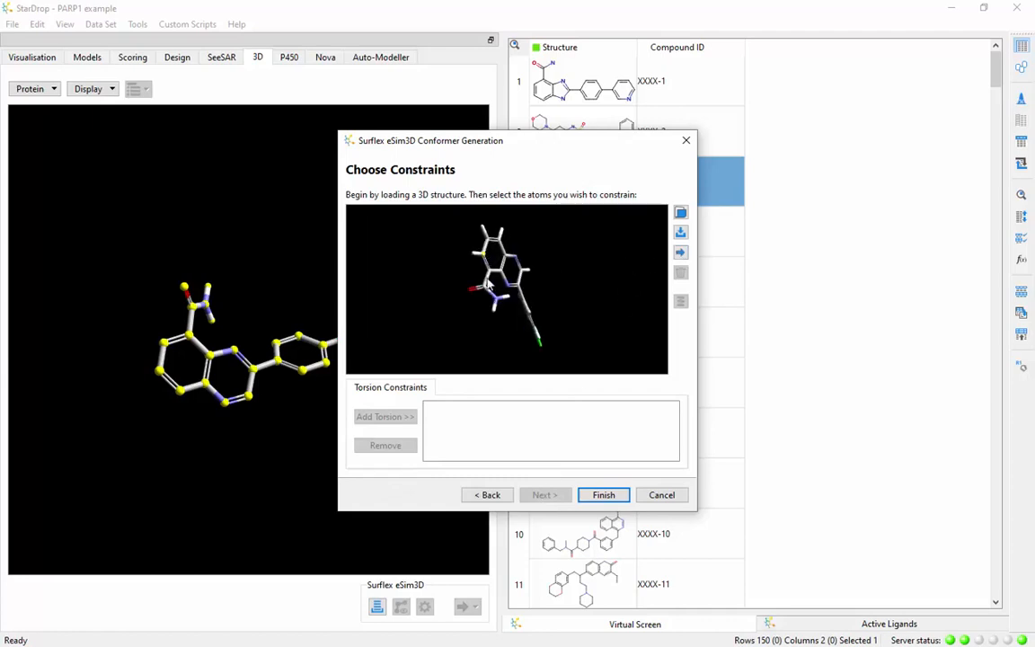
left_click(385, 416)
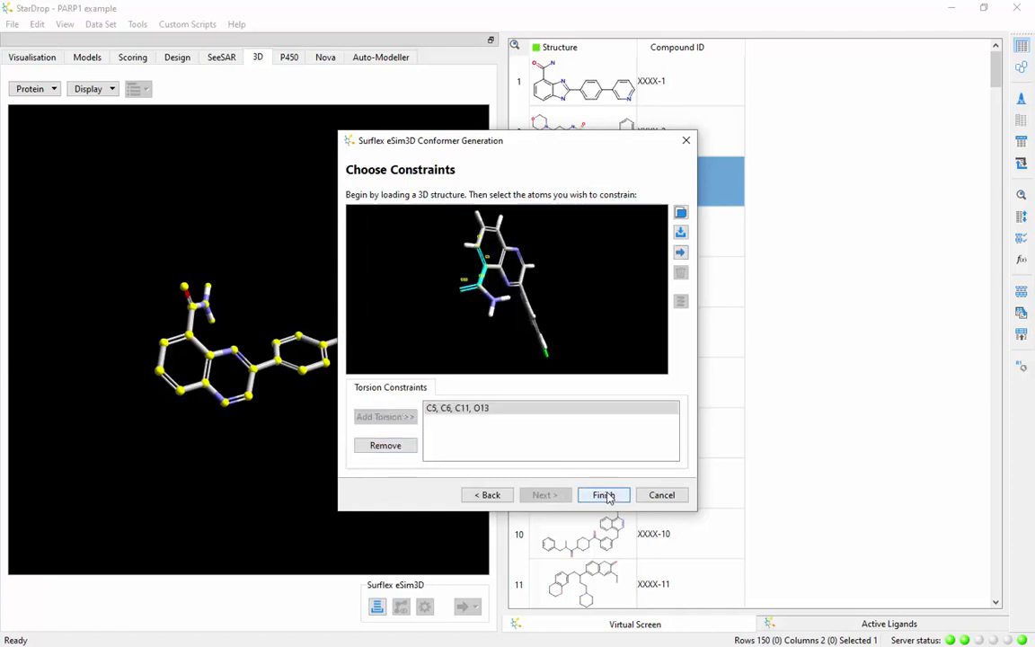
left_click(603, 495)
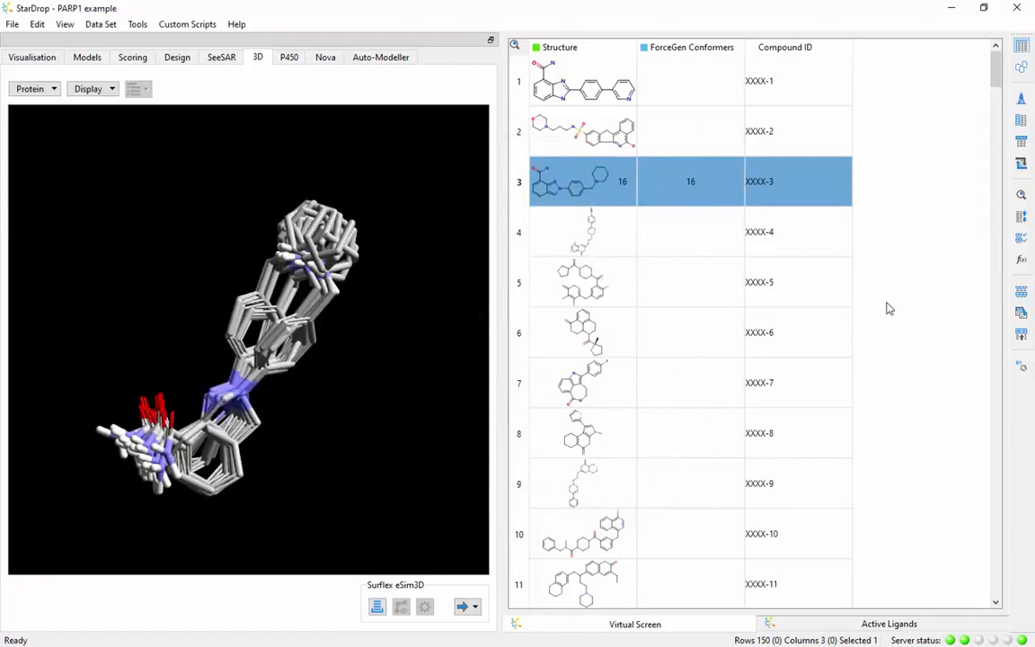